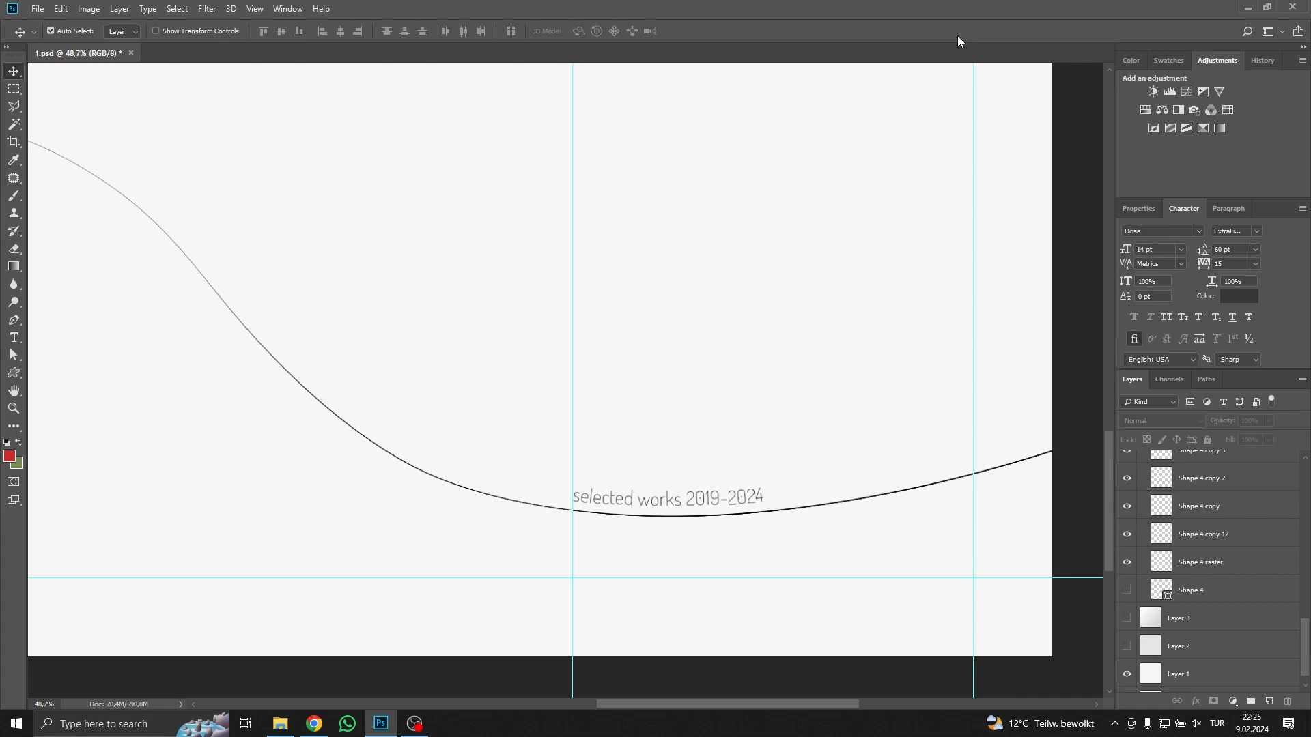
pyautogui.moveTo(253, 9)
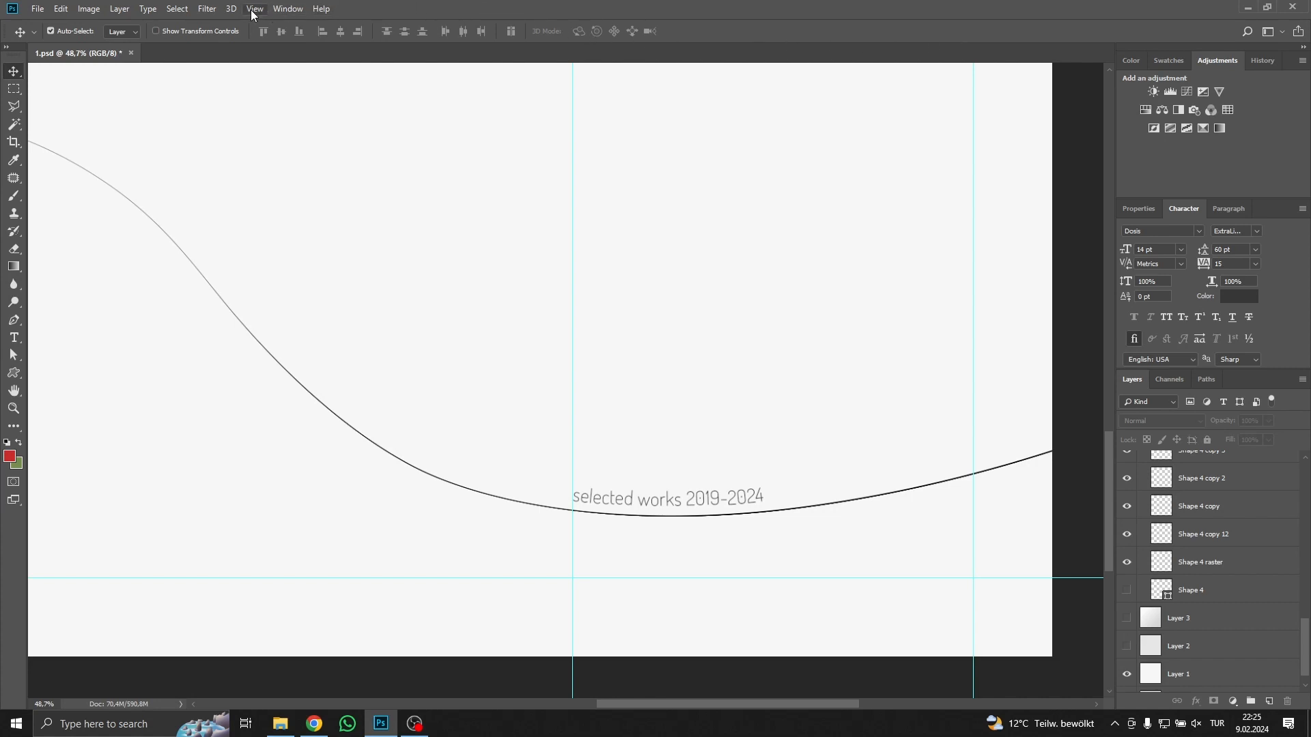
# Turn on Rulers from the View menu
pyautogui.click(254, 8)
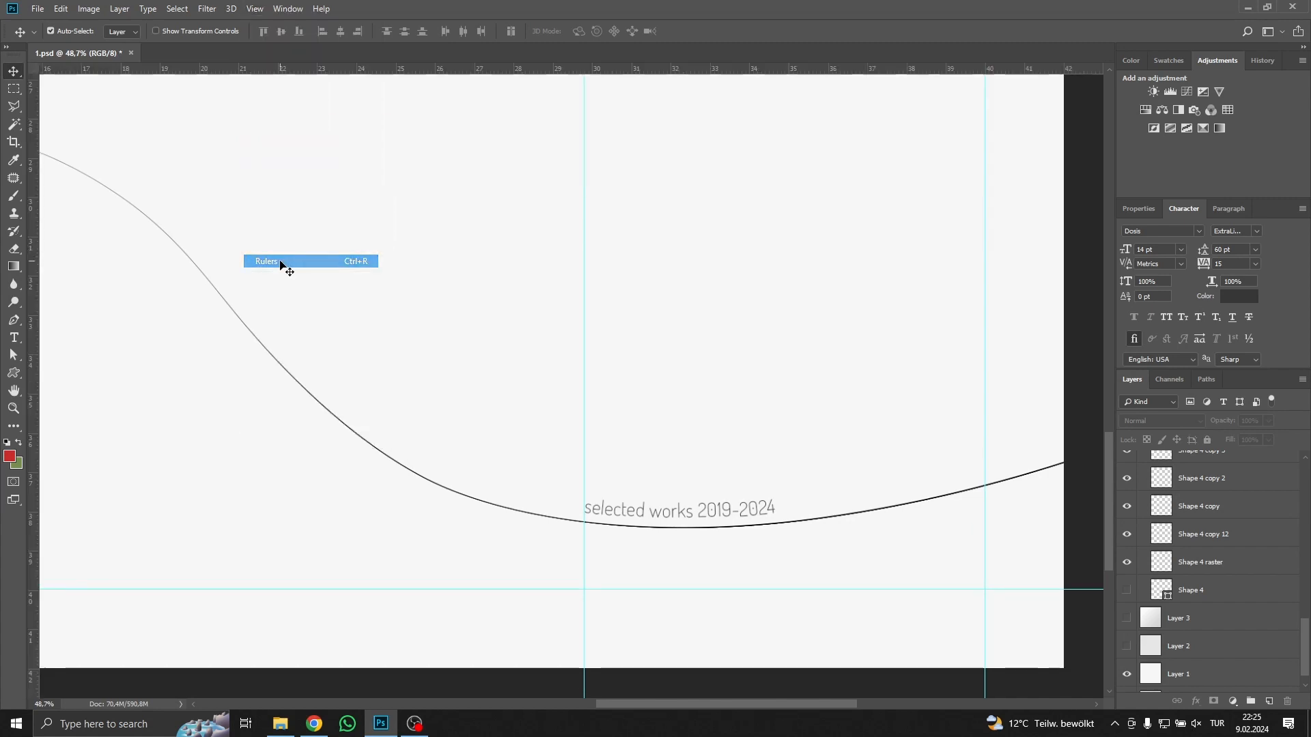
pyautogui.click(266, 260)
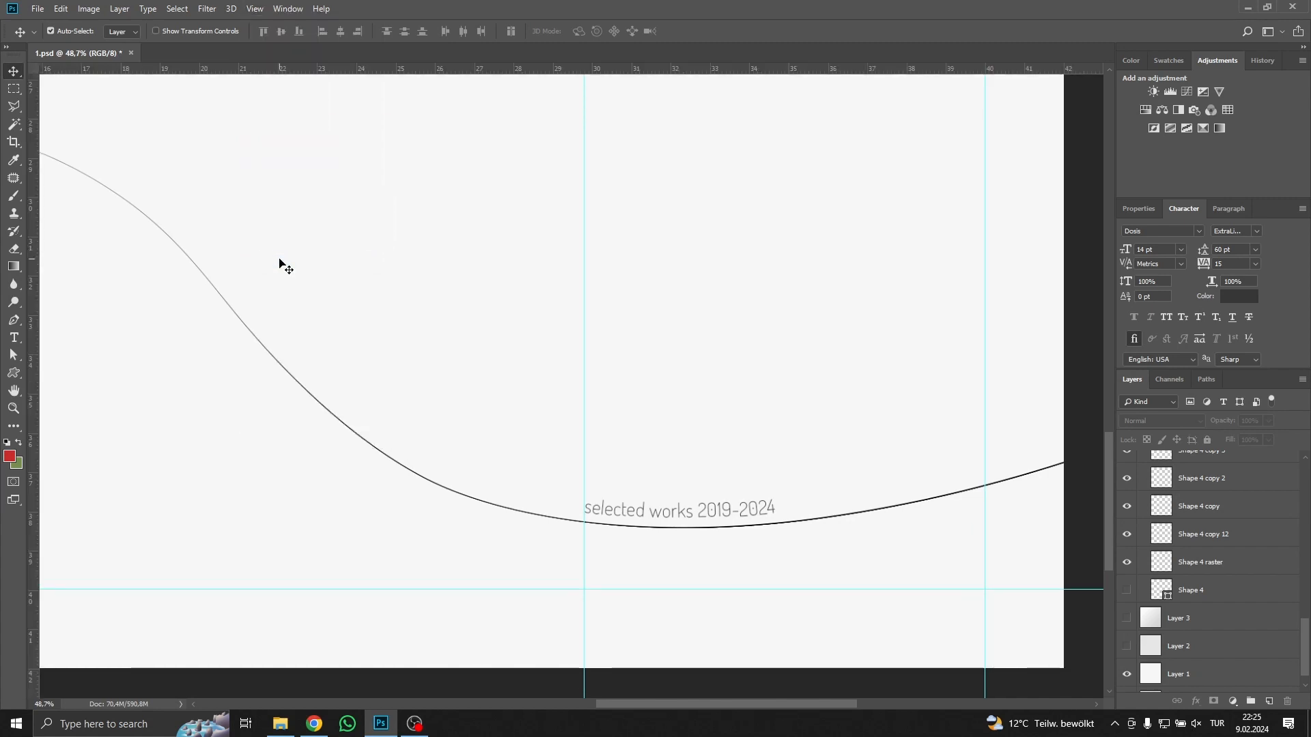
pyautogui.press('ctrl+r')
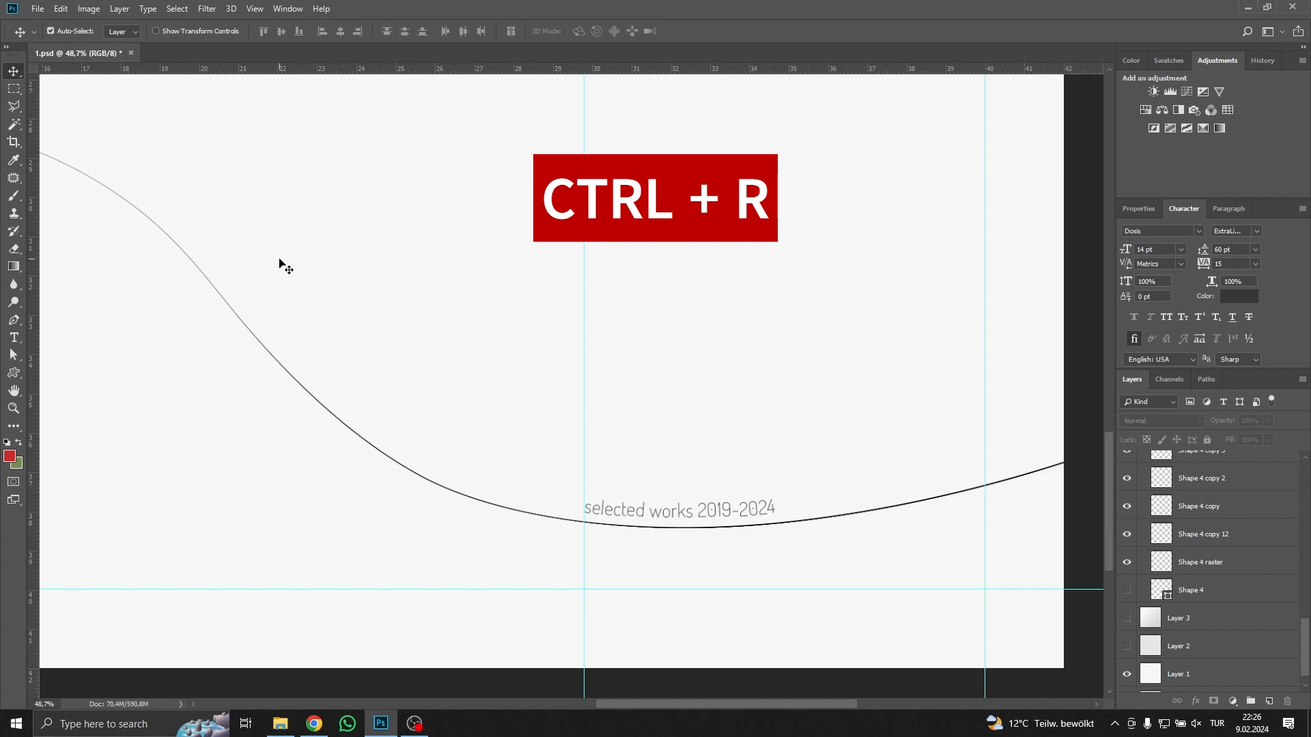
pyautogui.press('ctrl+r')
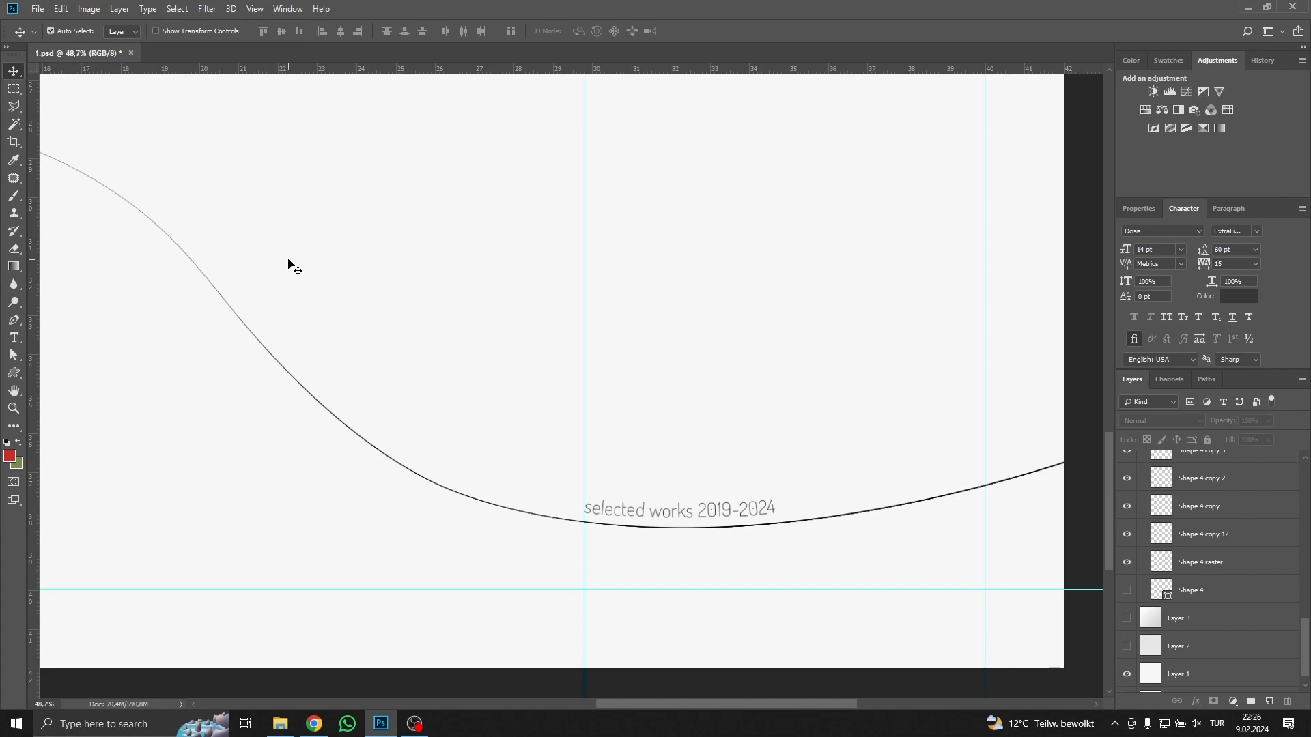
pyautogui.moveTo(293, 265)
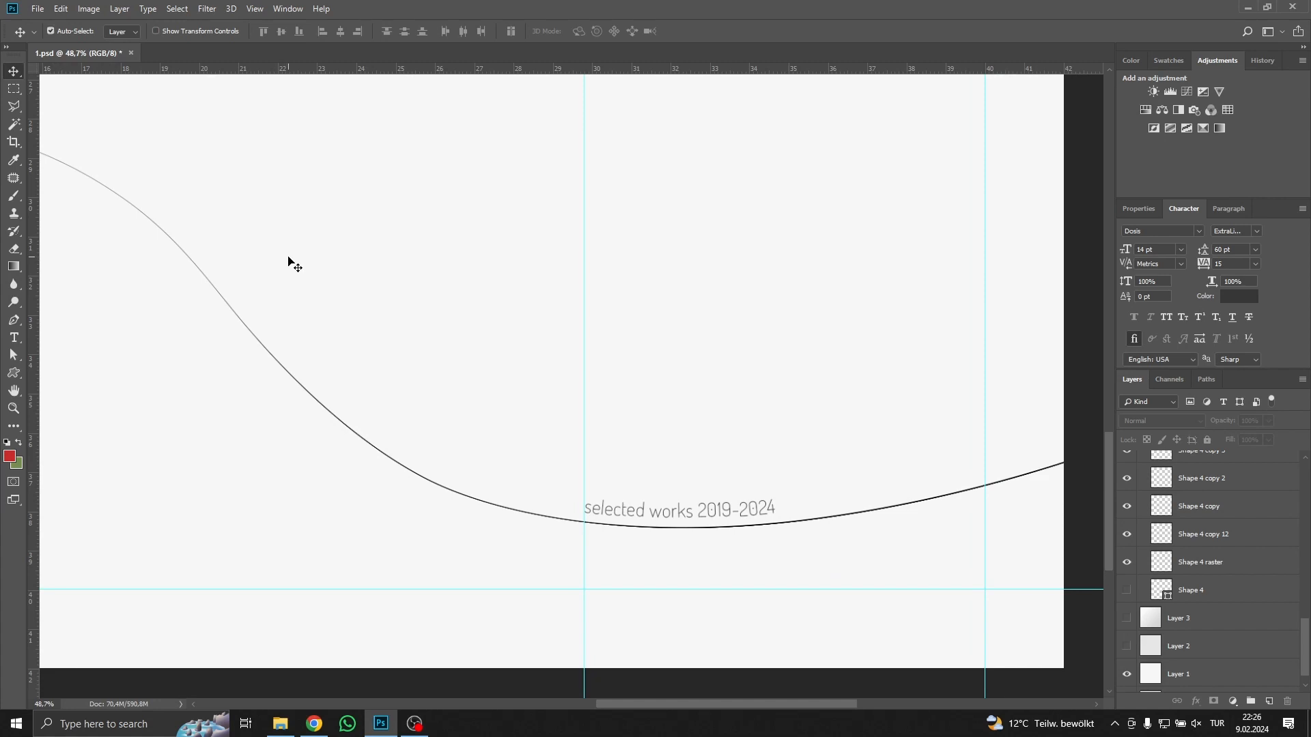
pyautogui.moveTo(291, 264)
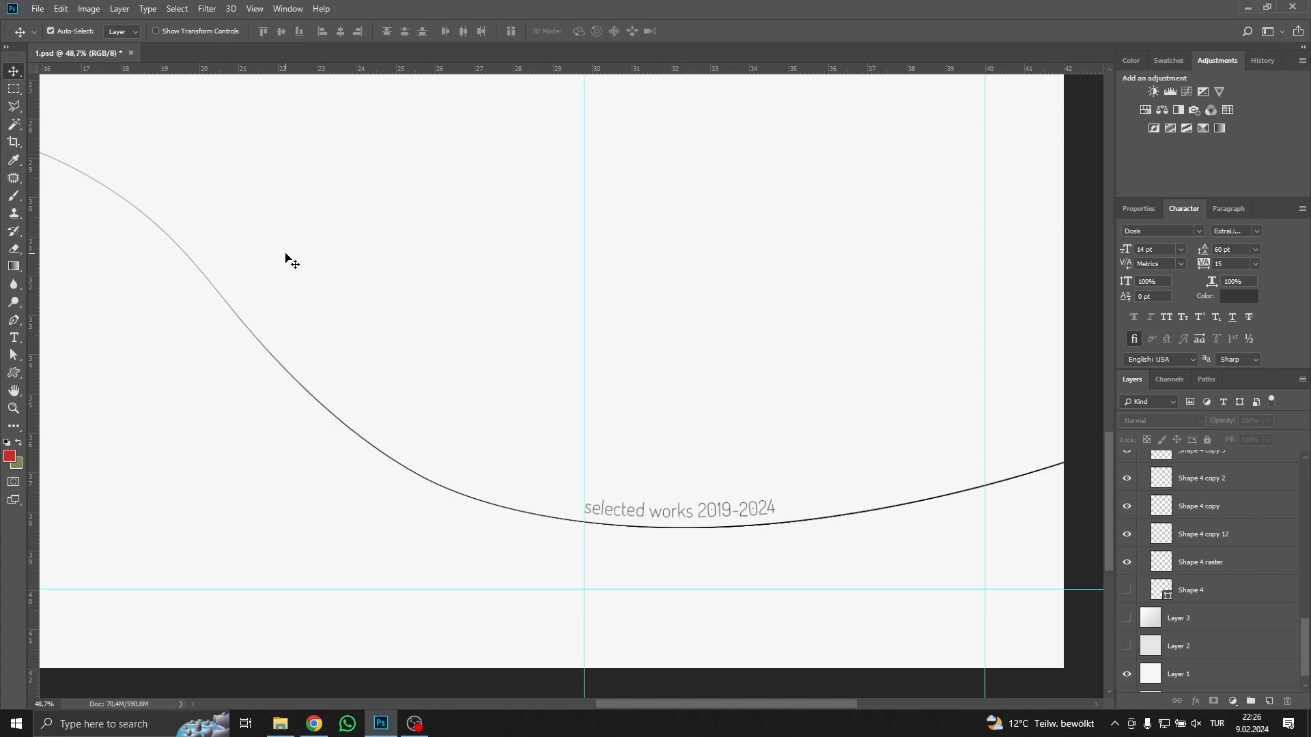
pyautogui.moveTo(269, 259)
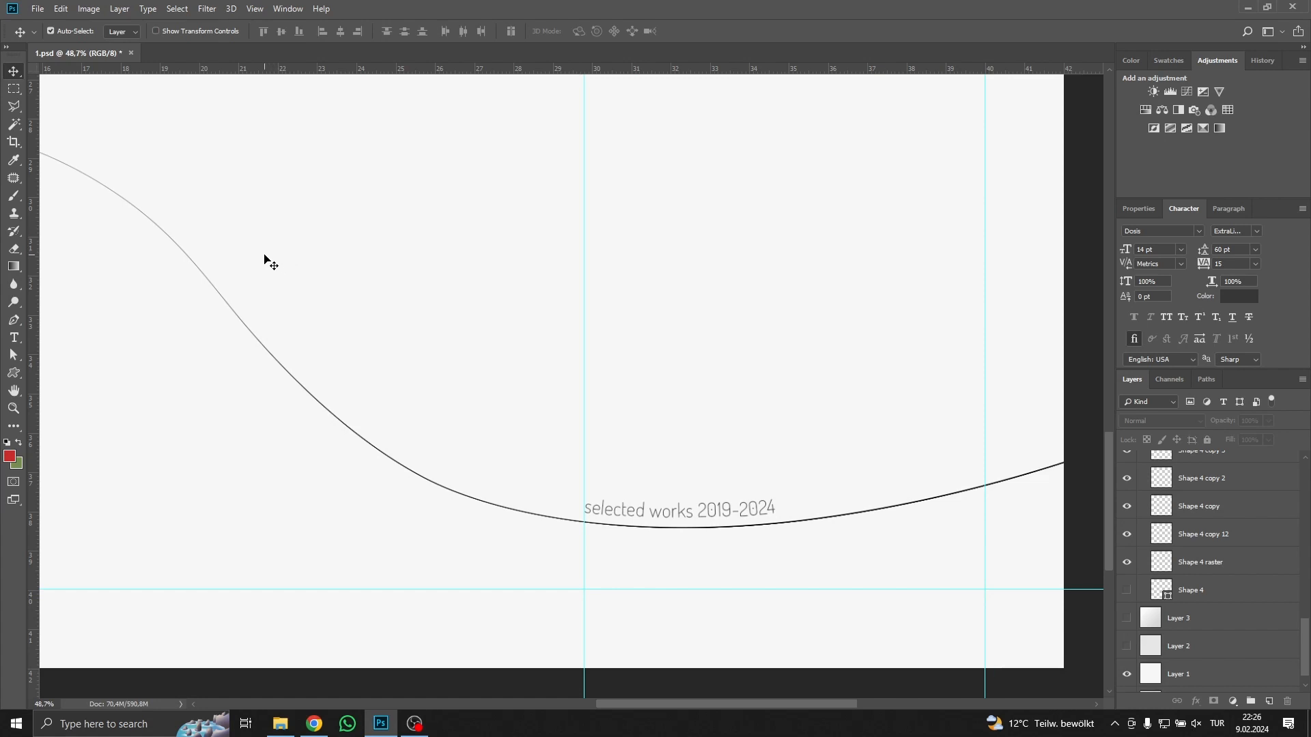
pyautogui.moveTo(38, 291)
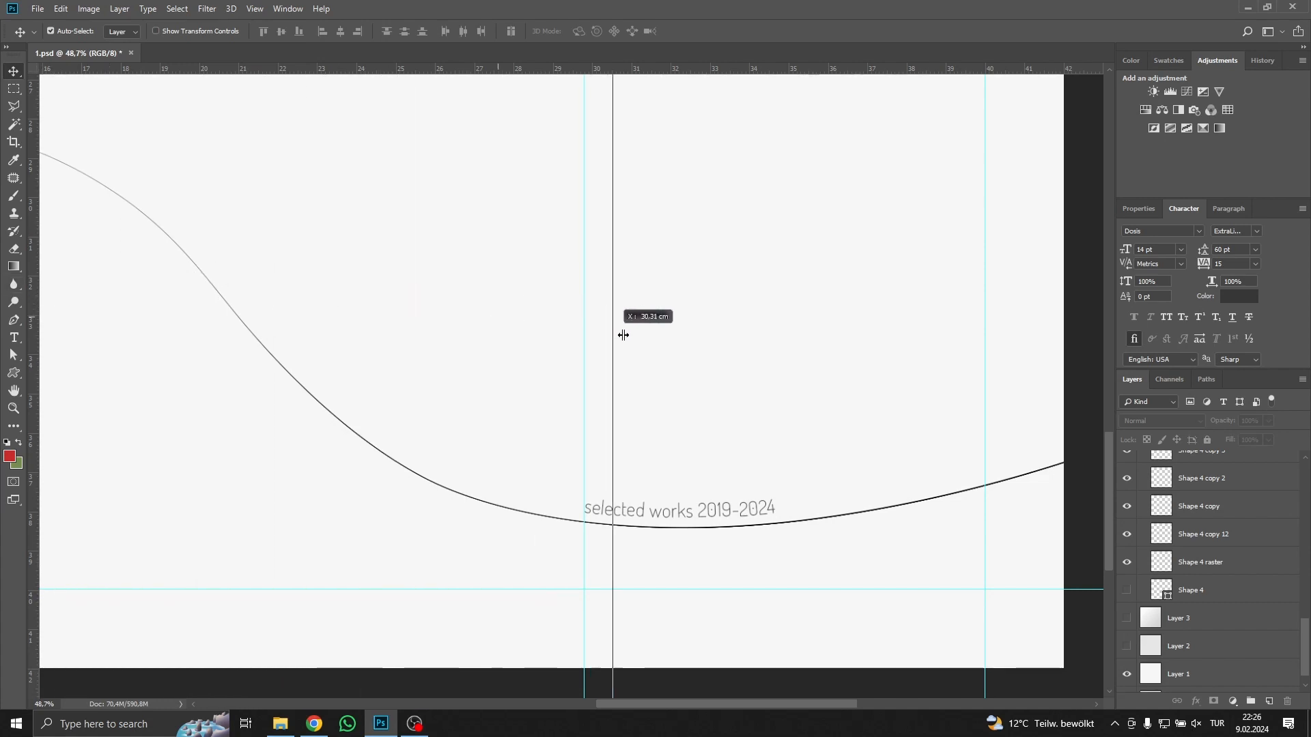
# Drag a vertical guide from the left ruler to the 27 cm mark
pyautogui.moveTo(612, 334); pyautogui.dragTo(477, 317)
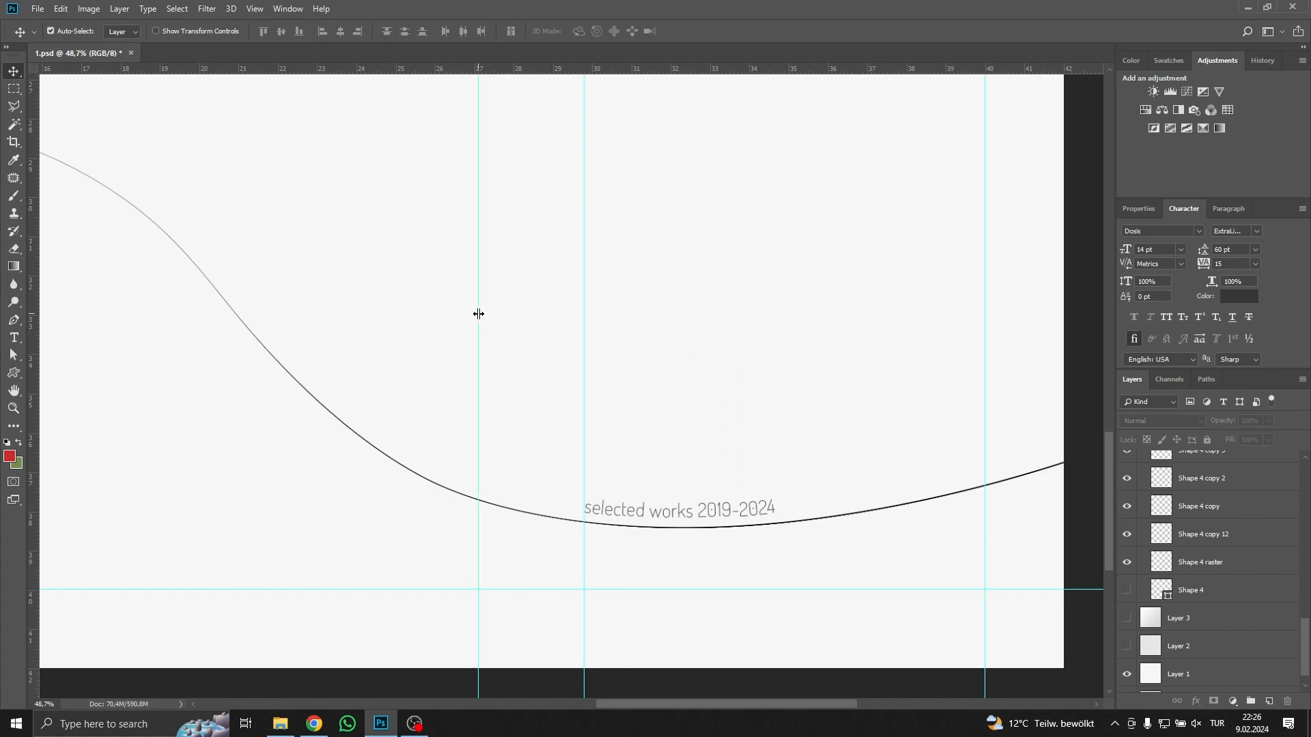
pyautogui.moveTo(480, 312)
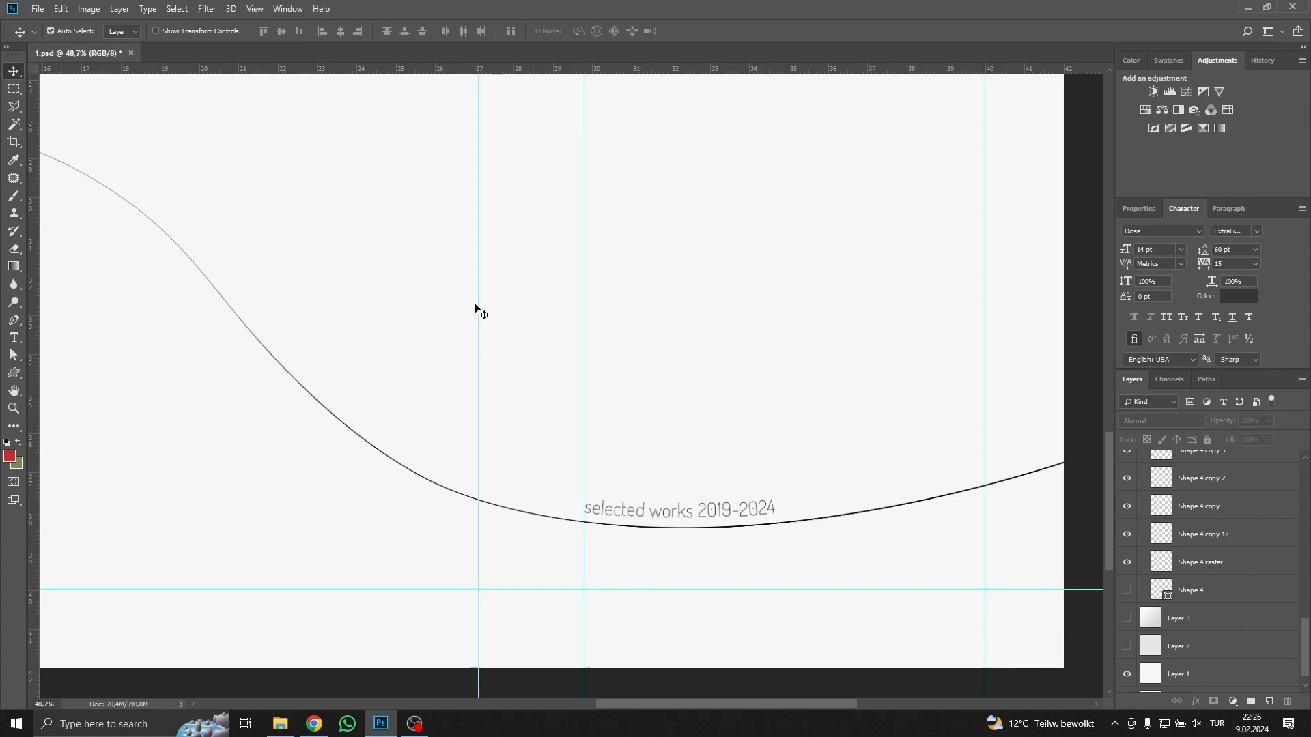
pyautogui.moveTo(473, 310)
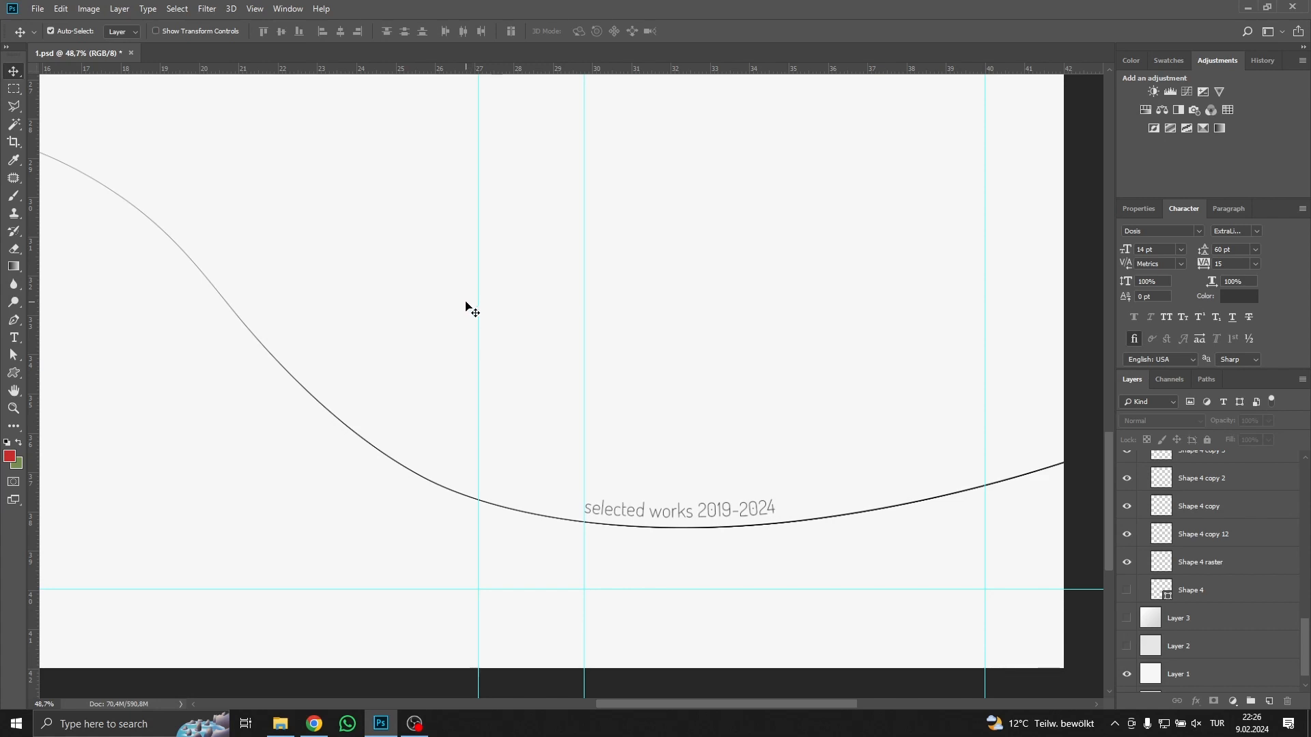
pyautogui.moveTo(460, 306)
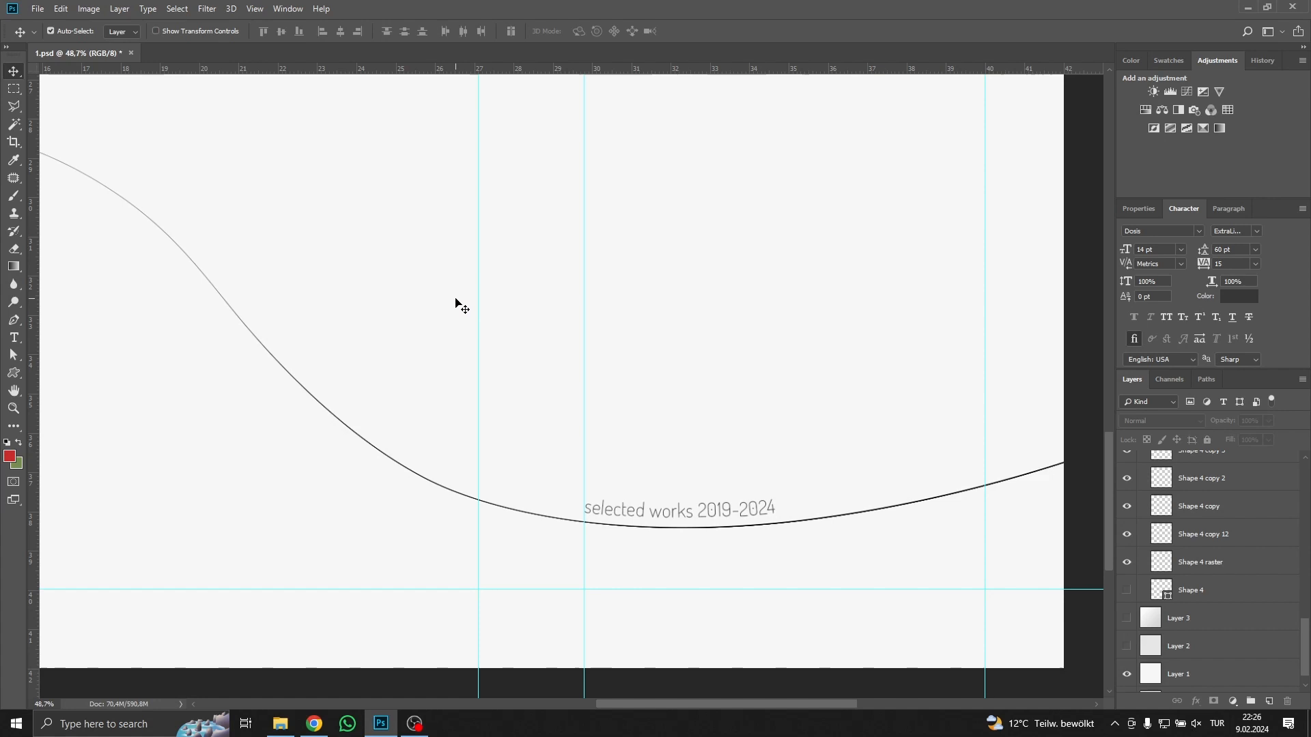
# Shift-drag a new vertical guide from the ruler and position it near 34 cm
pyautogui.press('shift')
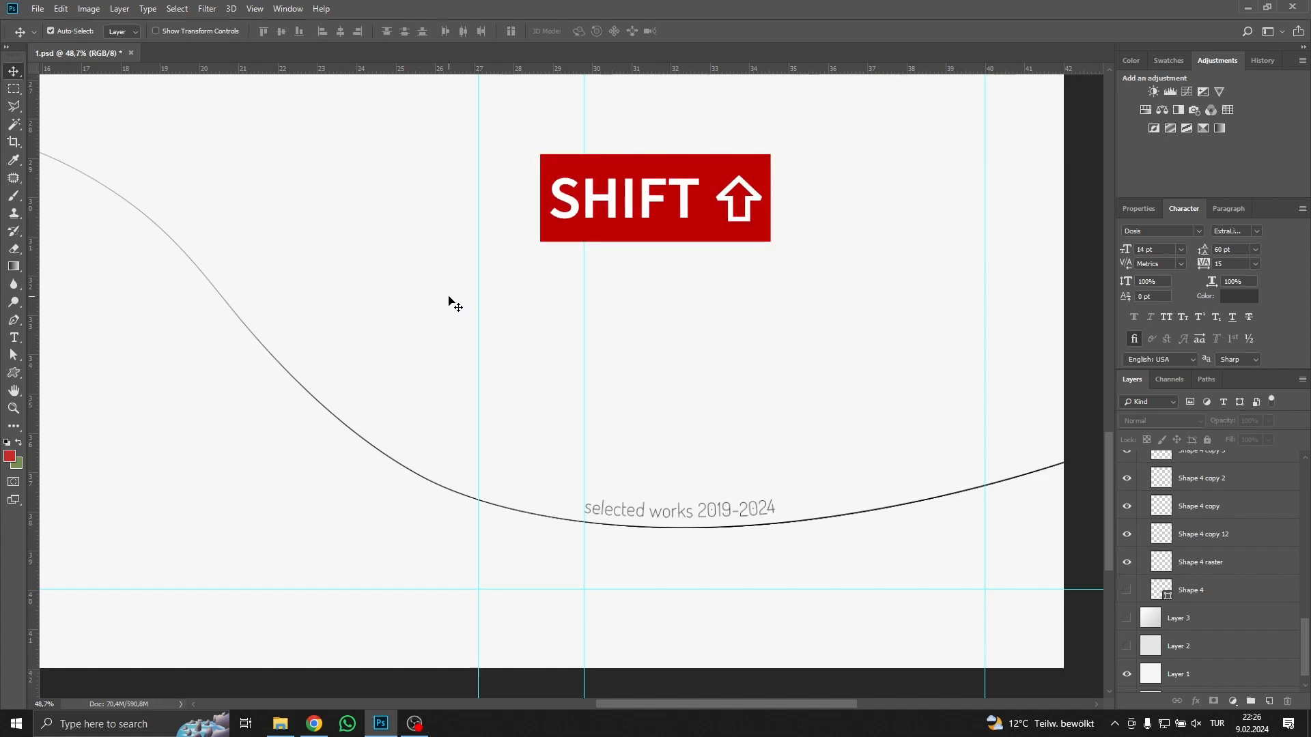
pyautogui.moveTo(61, 314)
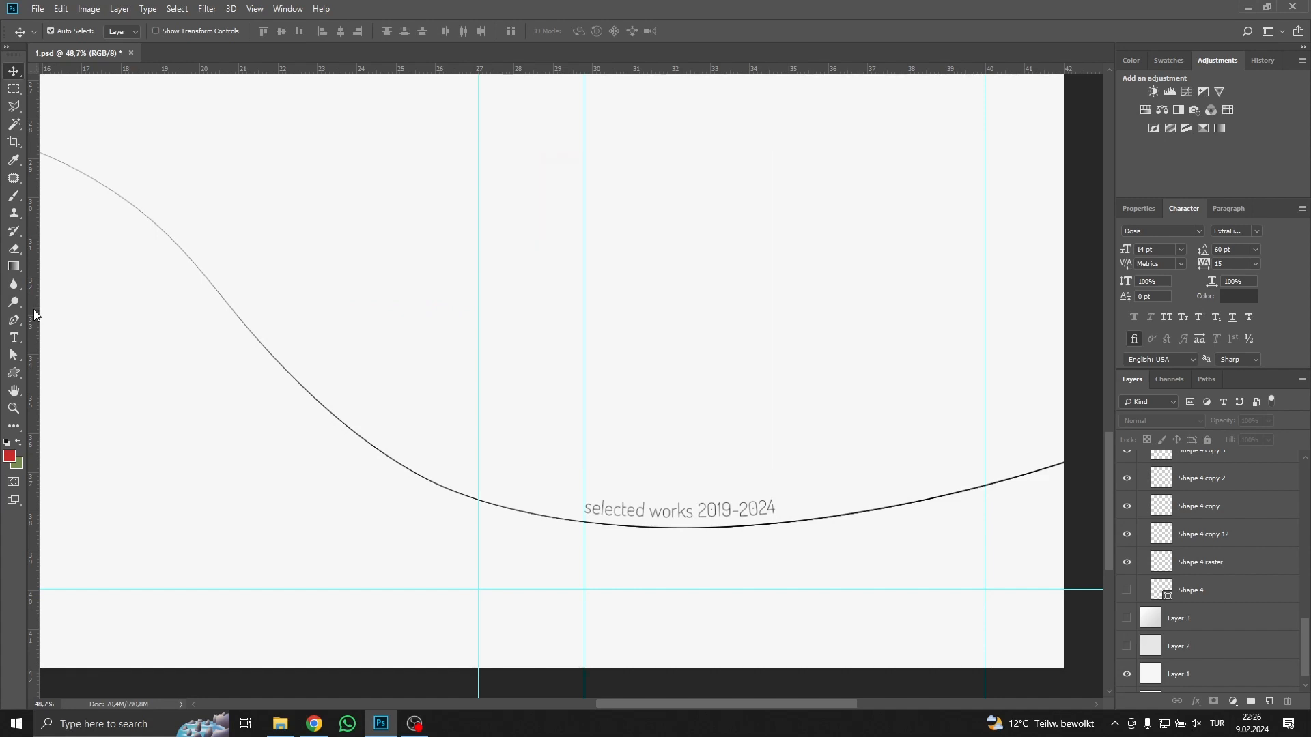
pyautogui.moveTo(35, 298)
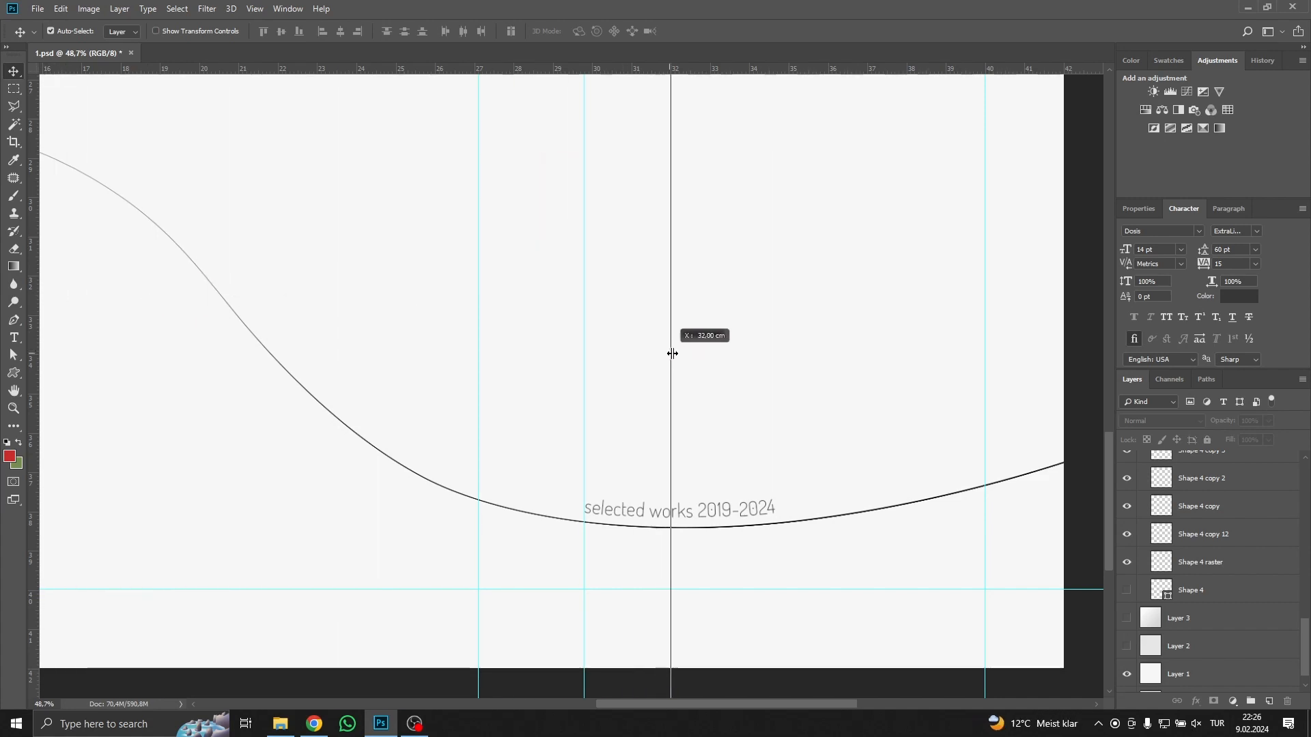
pyautogui.moveTo(669, 353); pyautogui.dragTo(748, 349)
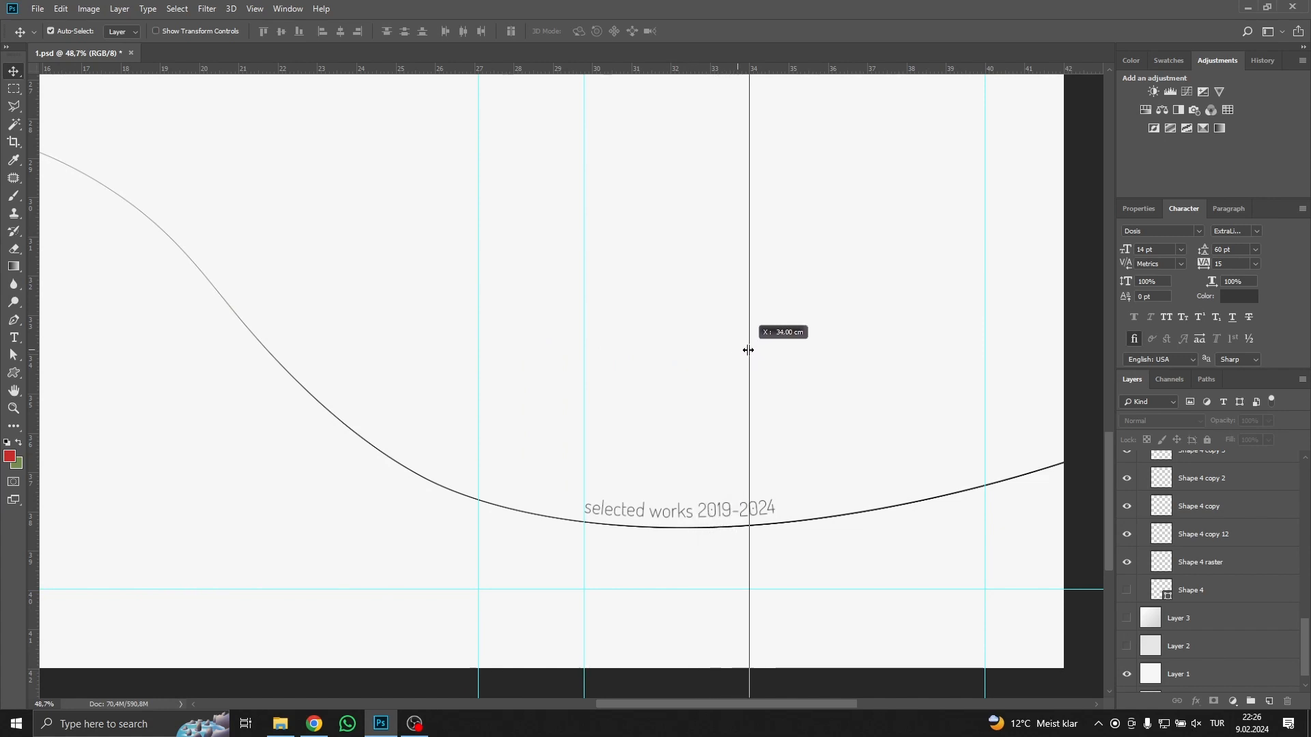
pyautogui.moveTo(748, 349); pyautogui.dragTo(760, 349)
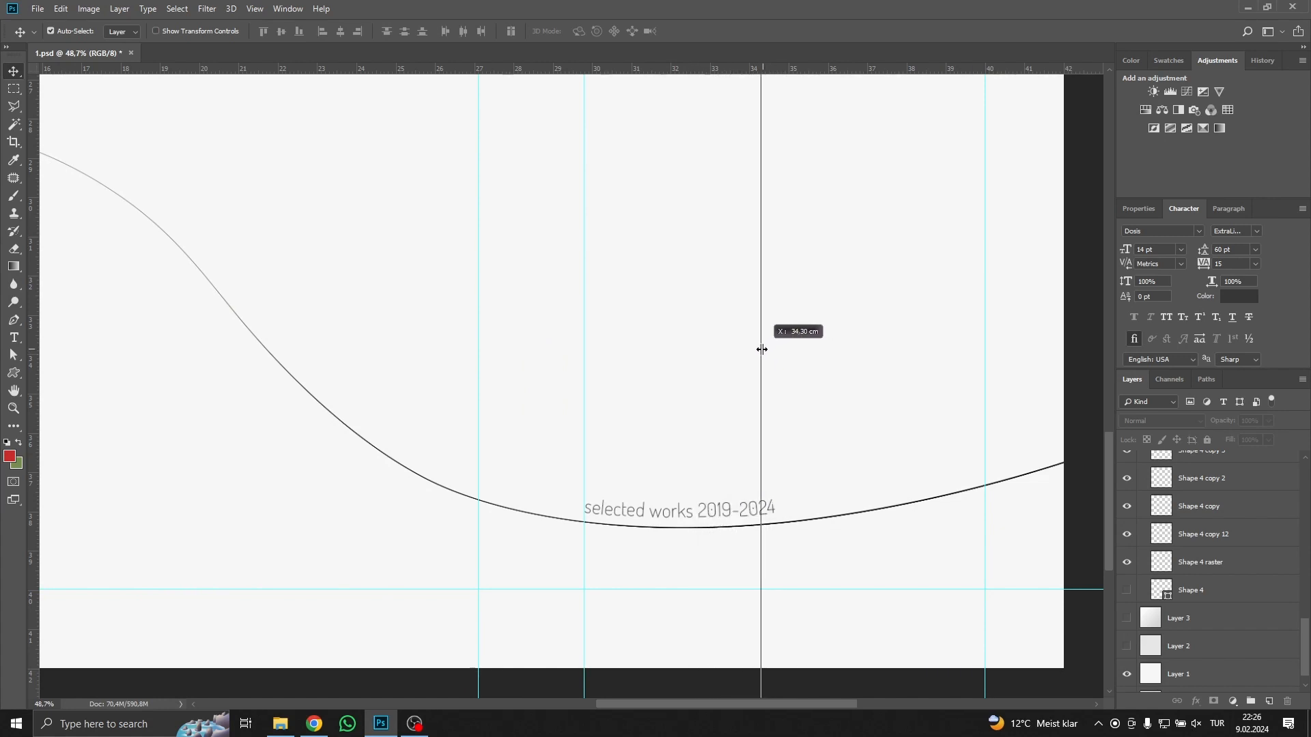
pyautogui.moveTo(761, 349); pyautogui.dragTo(737, 346)
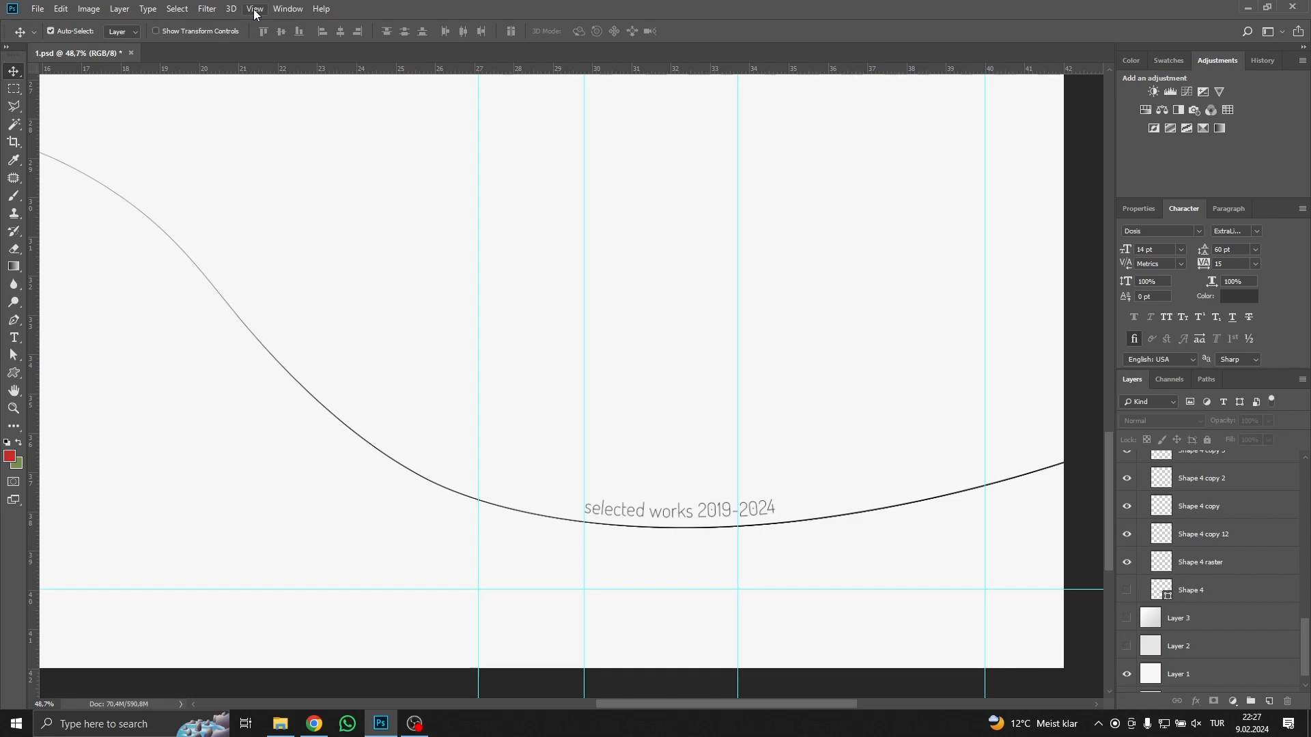
# Hide the guides via View > Show > Guides, then reopen the View menu
pyautogui.click(255, 8)
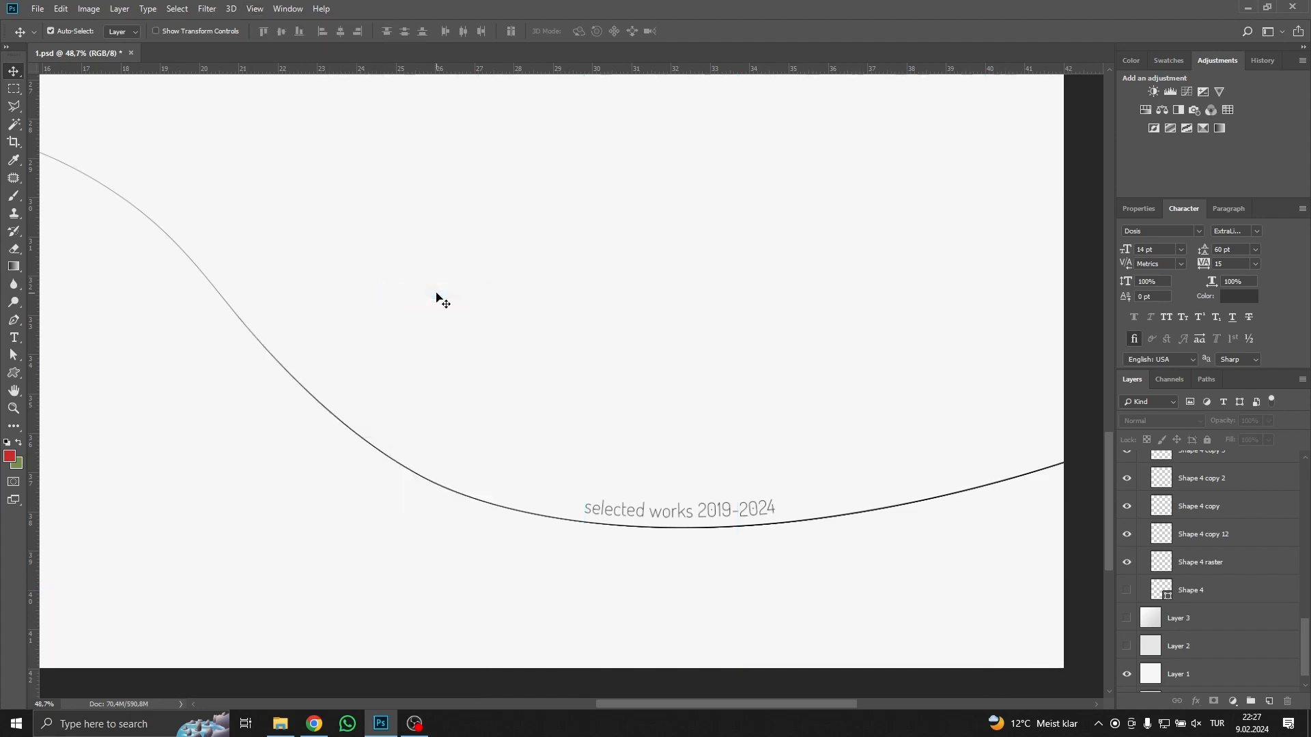
pyautogui.moveTo(440, 290)
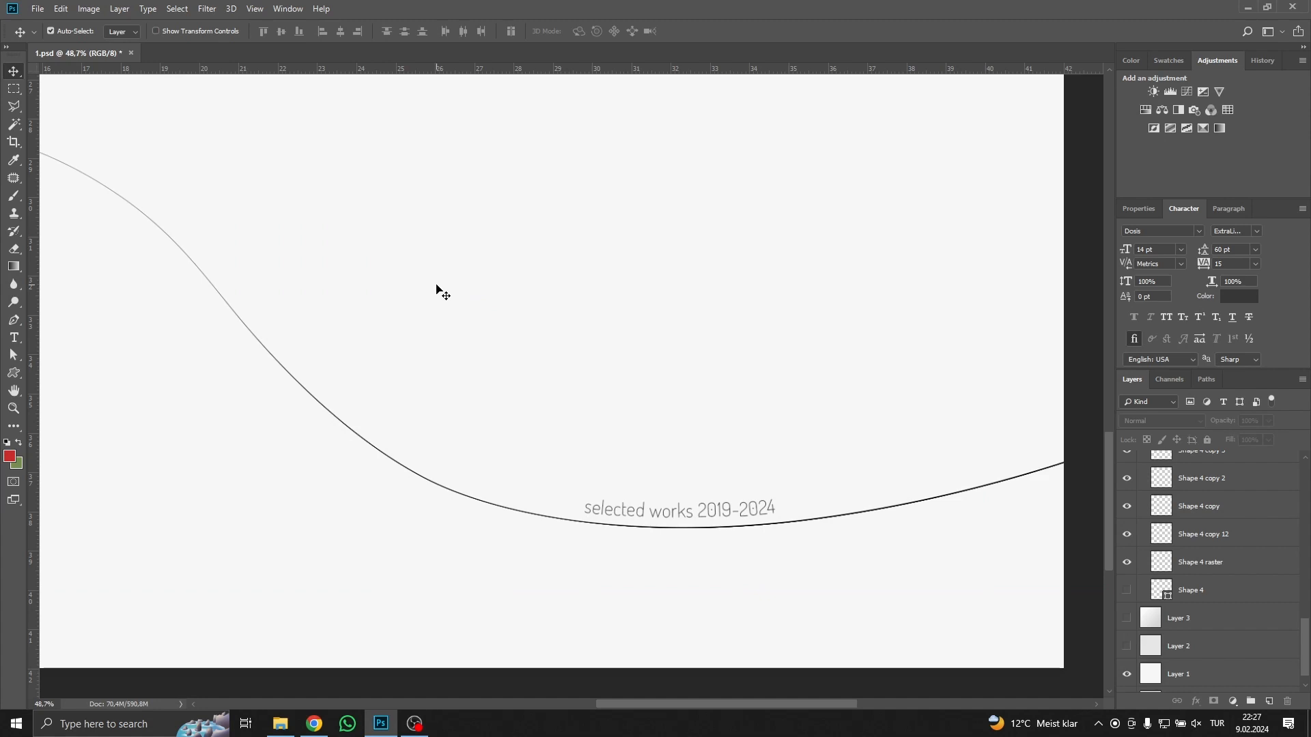
pyautogui.click(254, 8)
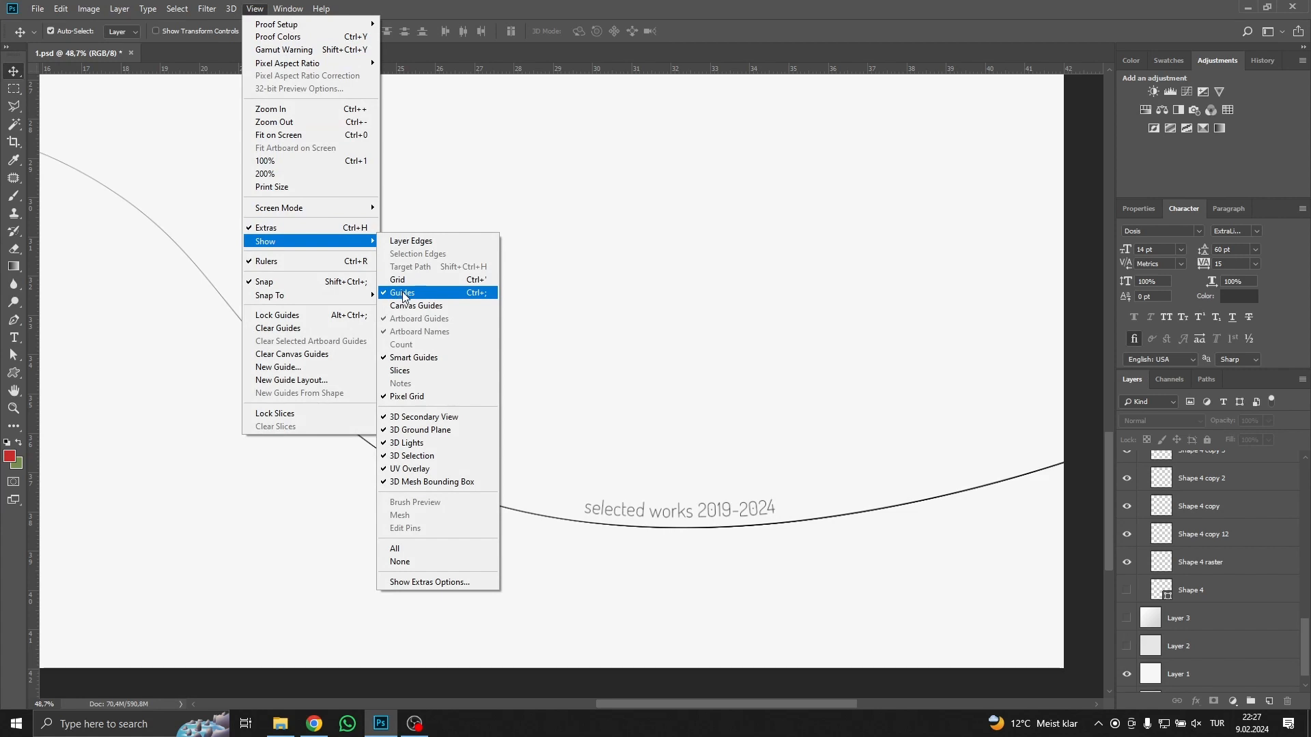
# Choose Show > Guides to make the guides visible again
pyautogui.click(402, 292)
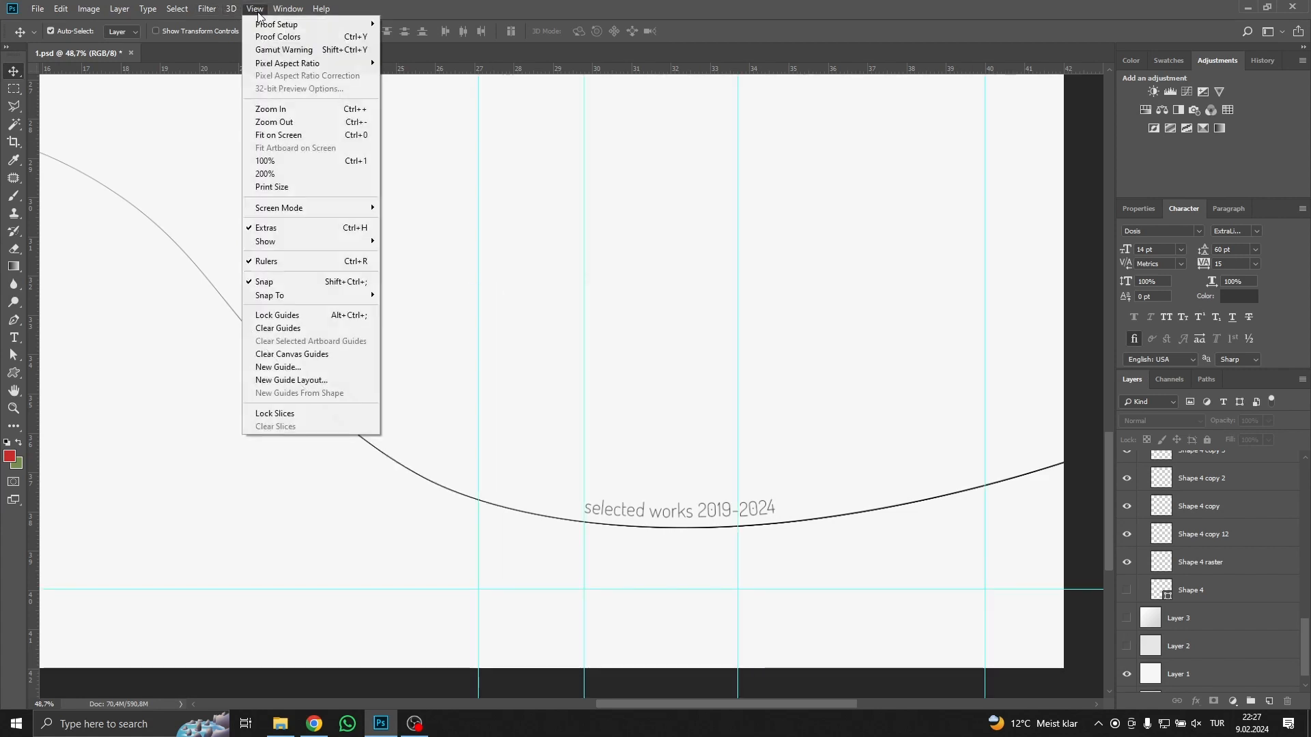
pyautogui.moveTo(308, 320)
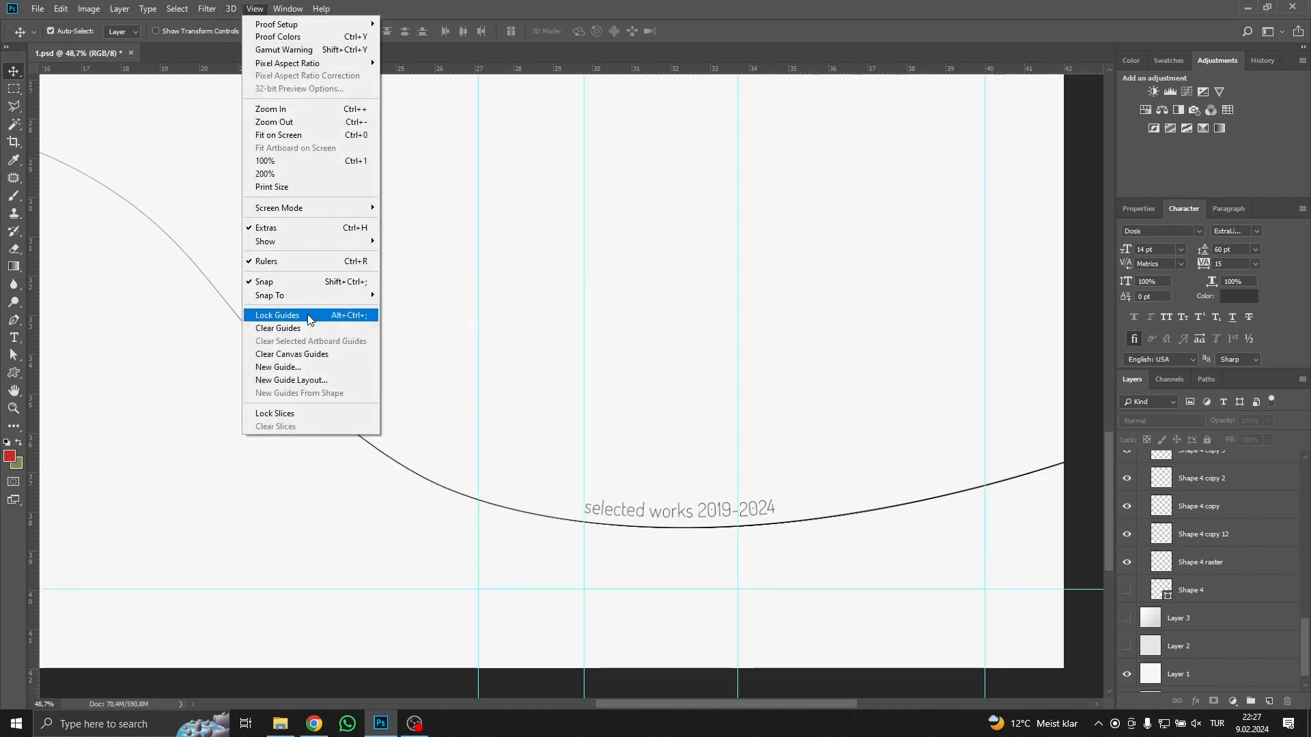
pyautogui.moveTo(309, 328)
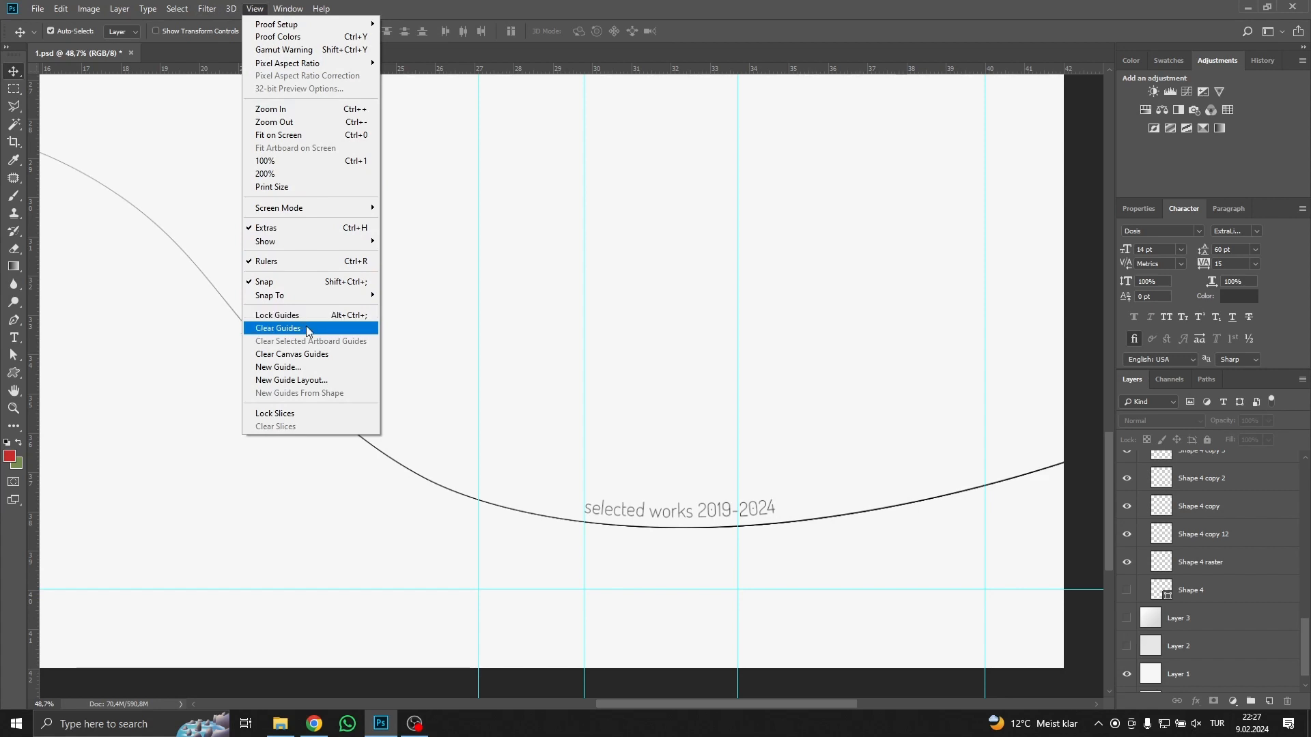
pyautogui.moveTo(301, 315)
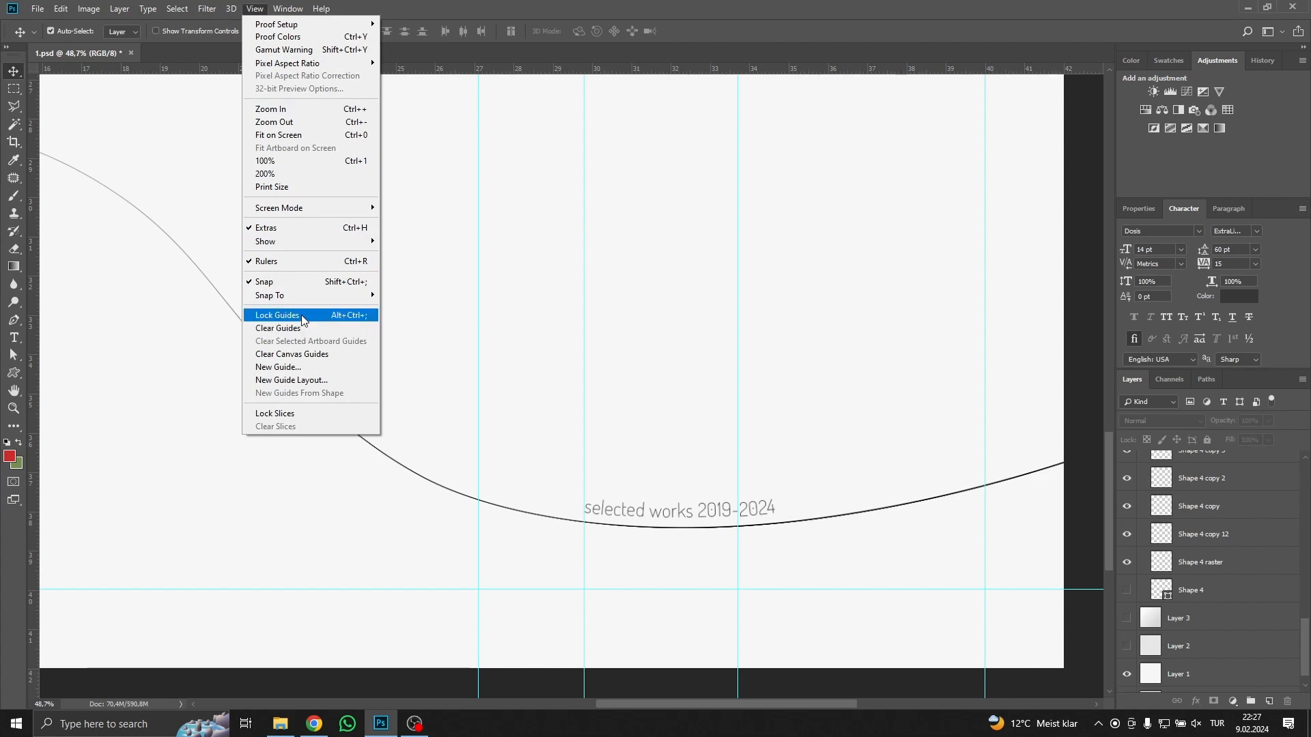